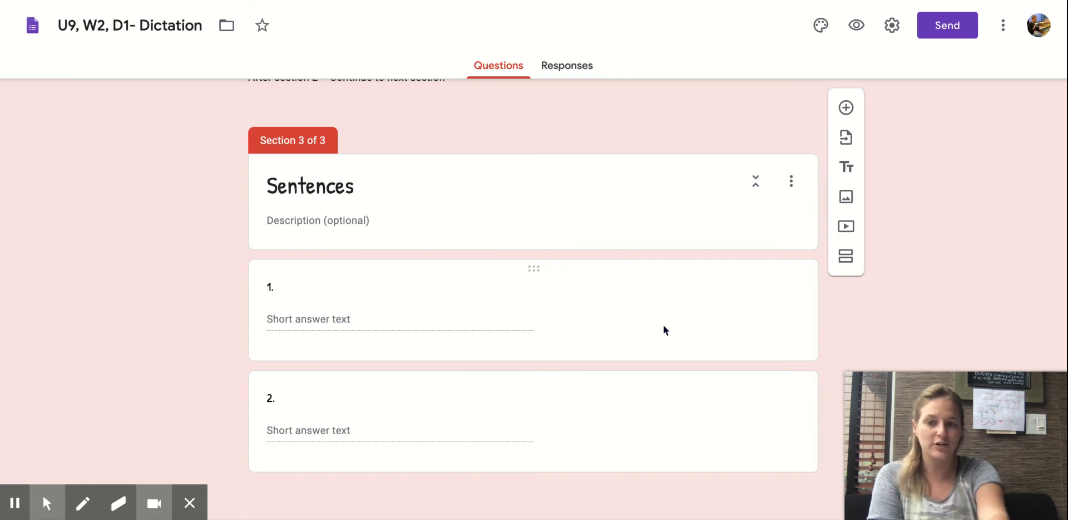
{"action": "mouse_move", "coordinate": [374, 211]}
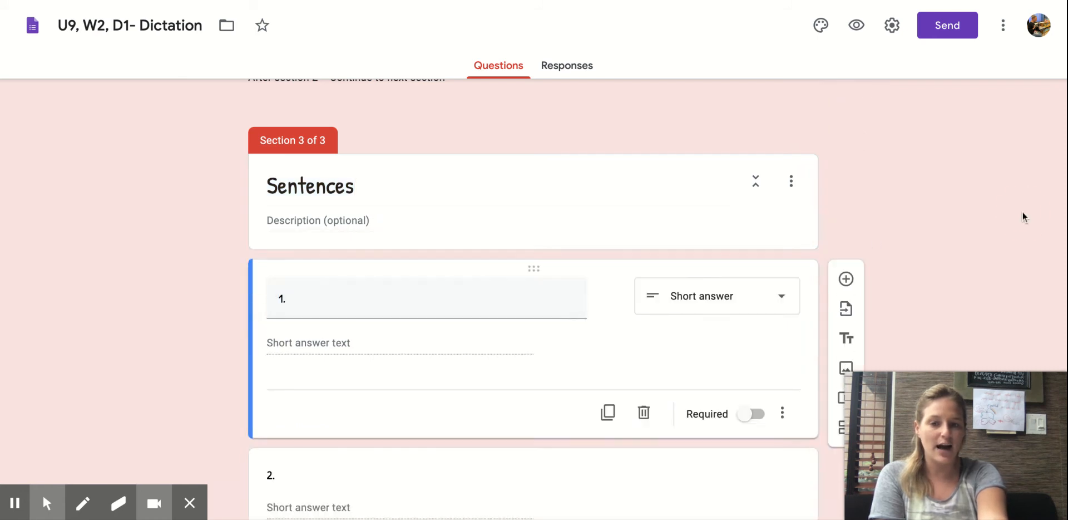
{"action": "mouse_move", "coordinate": [815, 115]}
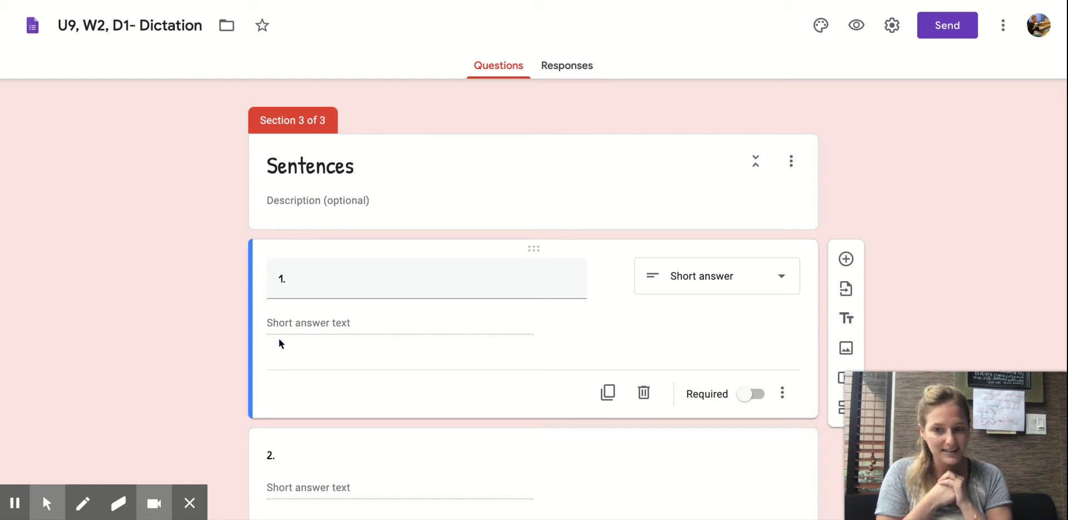
{"action": "mouse_move", "coordinate": [296, 315]}
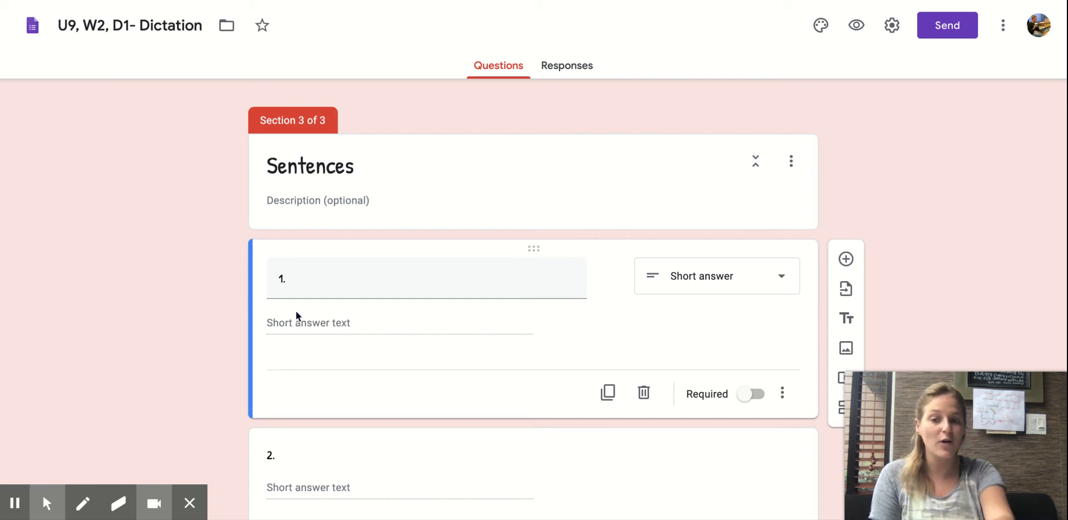
{"action": "left_click", "coordinate": [293, 279]}
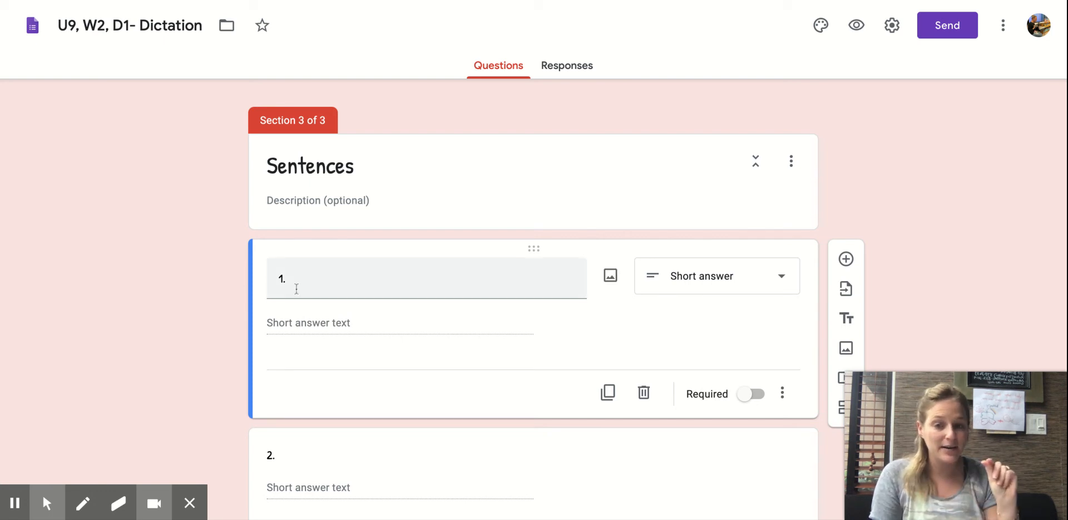
{"action": "mouse_move", "coordinate": [296, 294]}
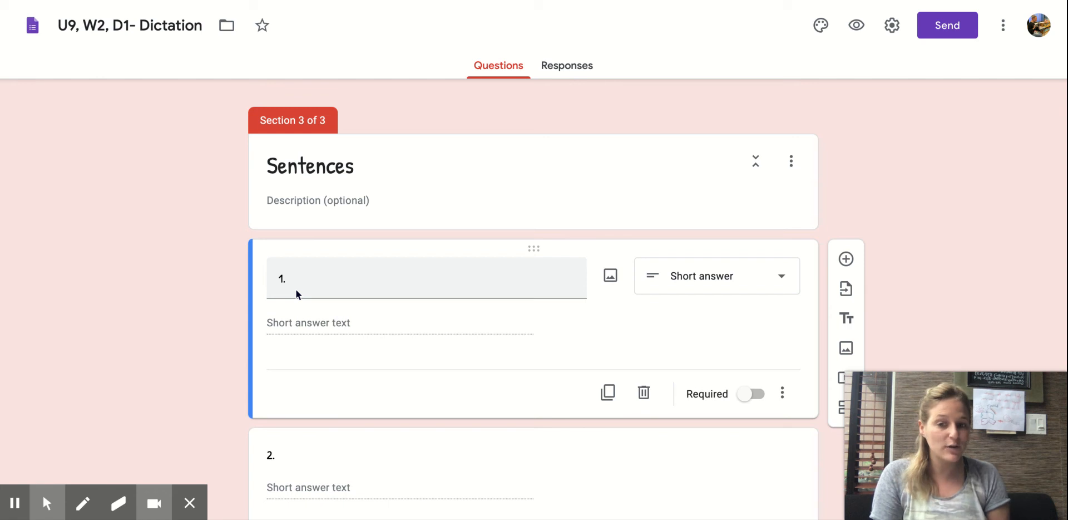
{"action": "mouse_move", "coordinate": [554, 307]}
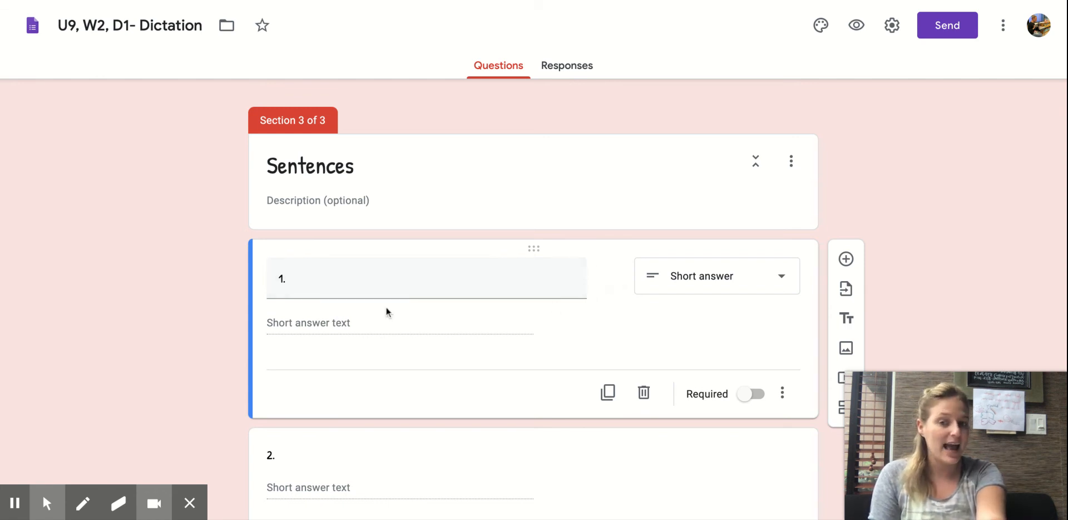
{"action": "mouse_move", "coordinate": [243, 278]}
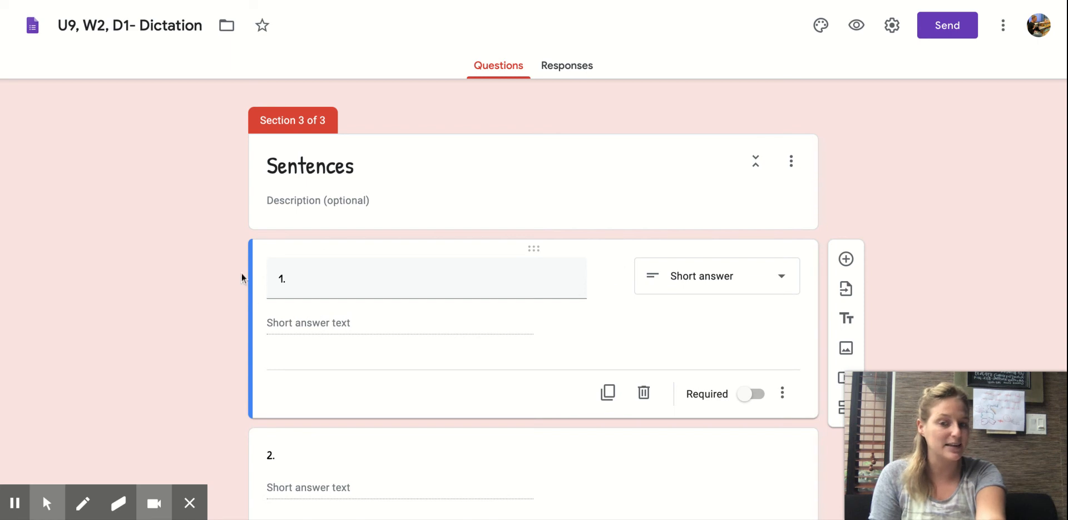
{"action": "scroll", "scroll_direction": "down", "scroll_amount": 3}
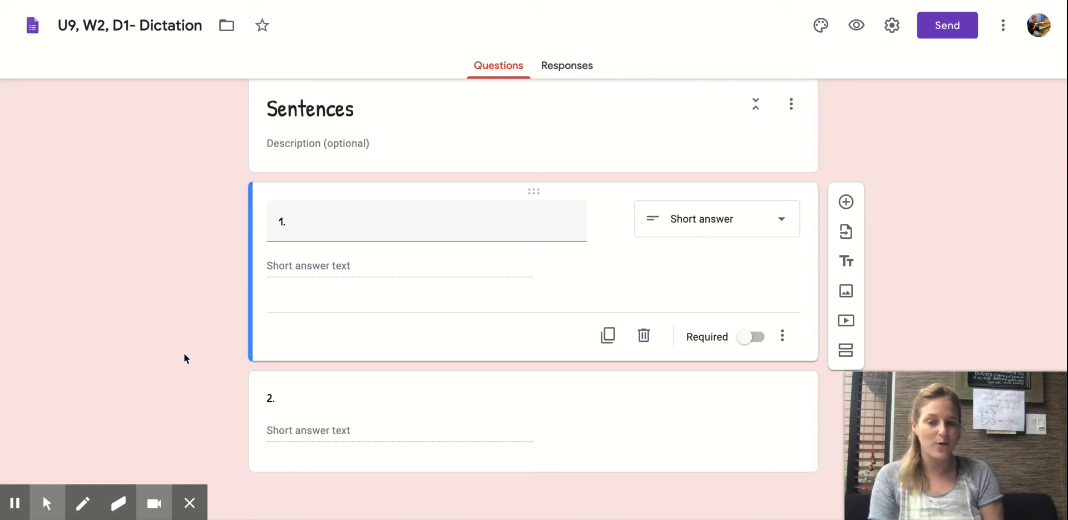
{"action": "mouse_move", "coordinate": [238, 412]}
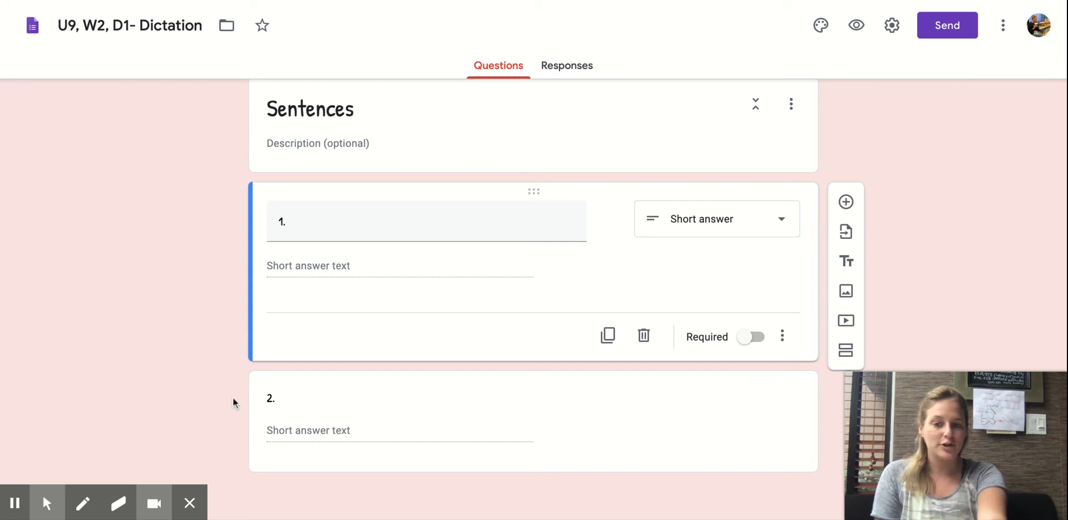
{"action": "mouse_move", "coordinate": [278, 418]}
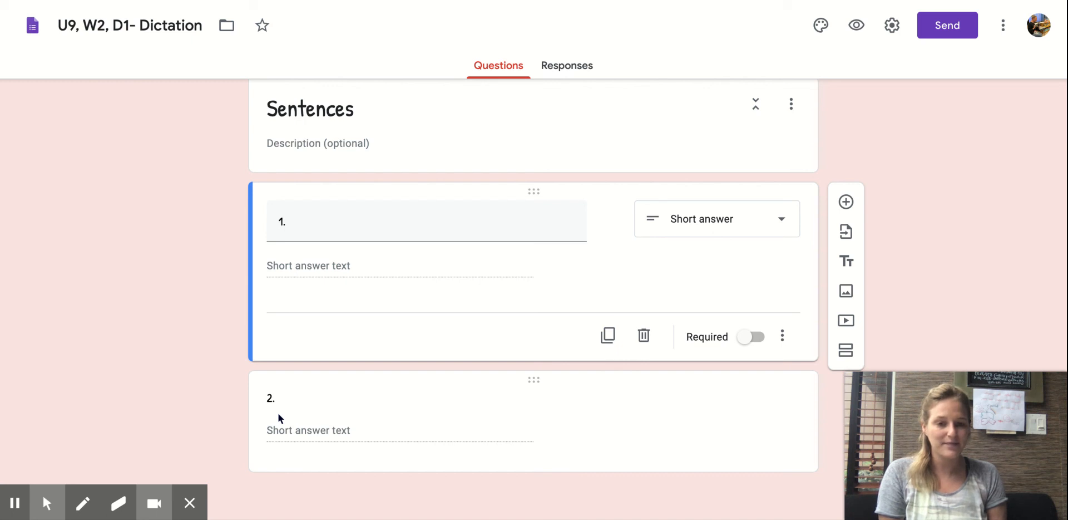
{"action": "mouse_move", "coordinate": [468, 440]}
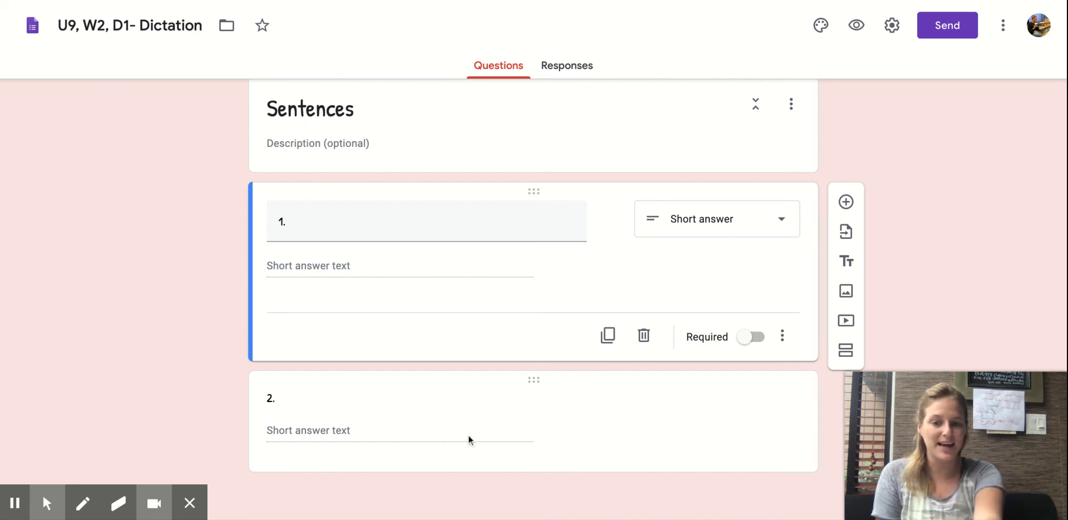
{"action": "mouse_move", "coordinate": [219, 439]}
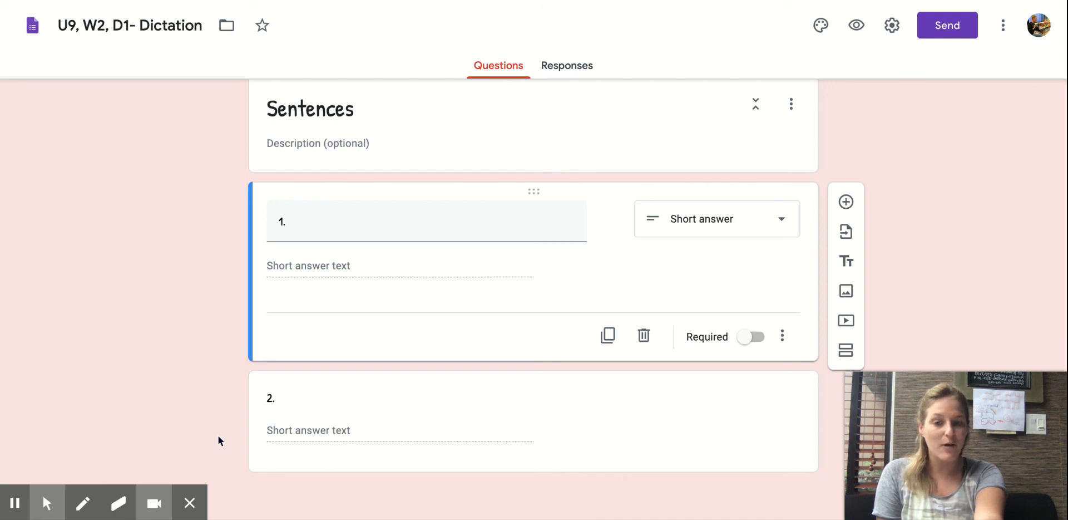
{"action": "scroll", "scroll_direction": "down", "scroll_amount": 3}
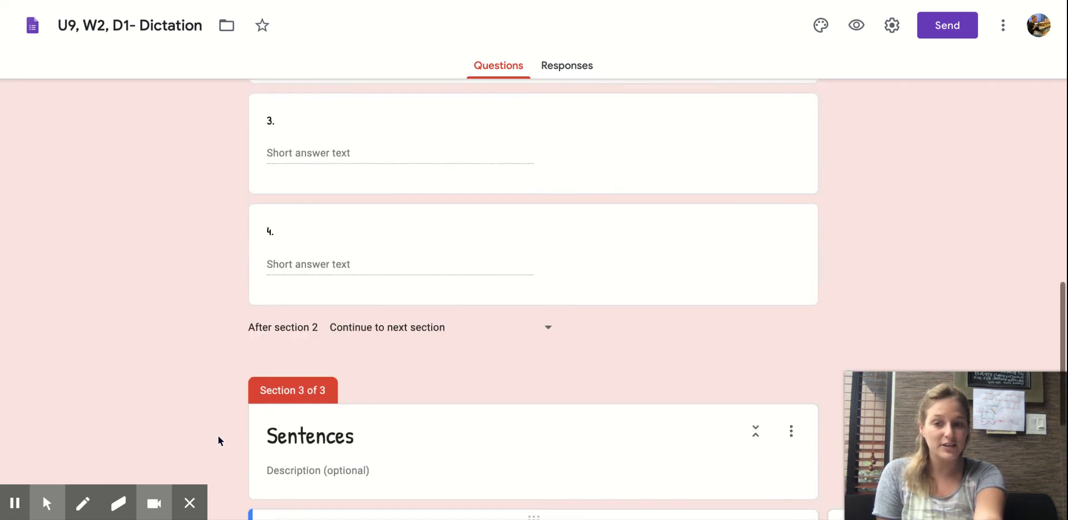
{"action": "scroll", "scroll_direction": "up", "scroll_amount": 3}
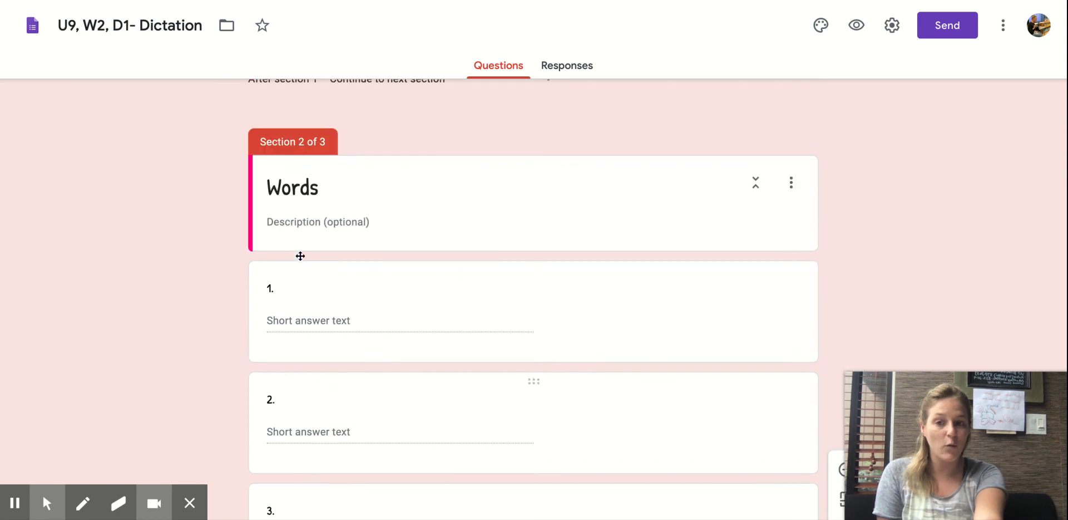
{"action": "scroll", "scroll_direction": "down", "scroll_amount": 3}
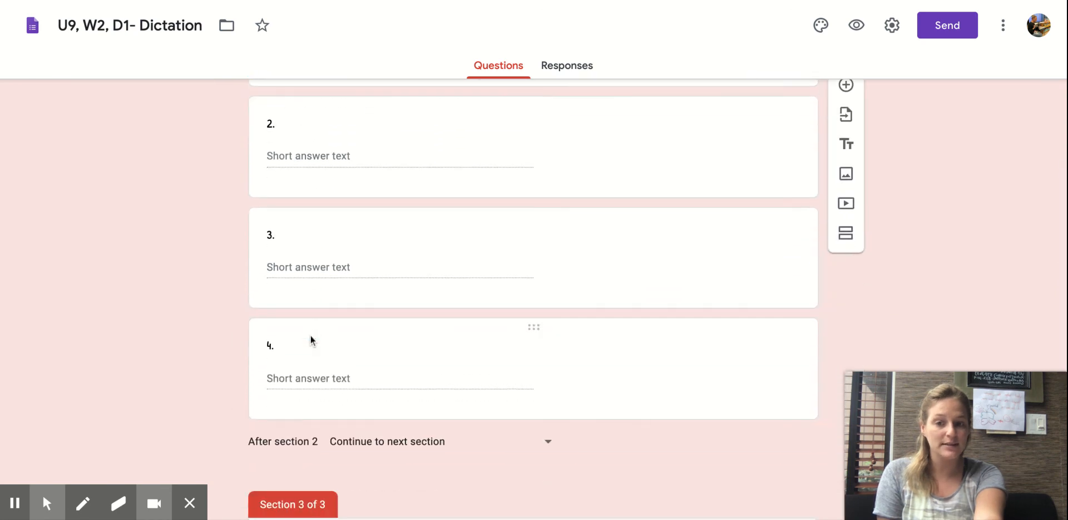